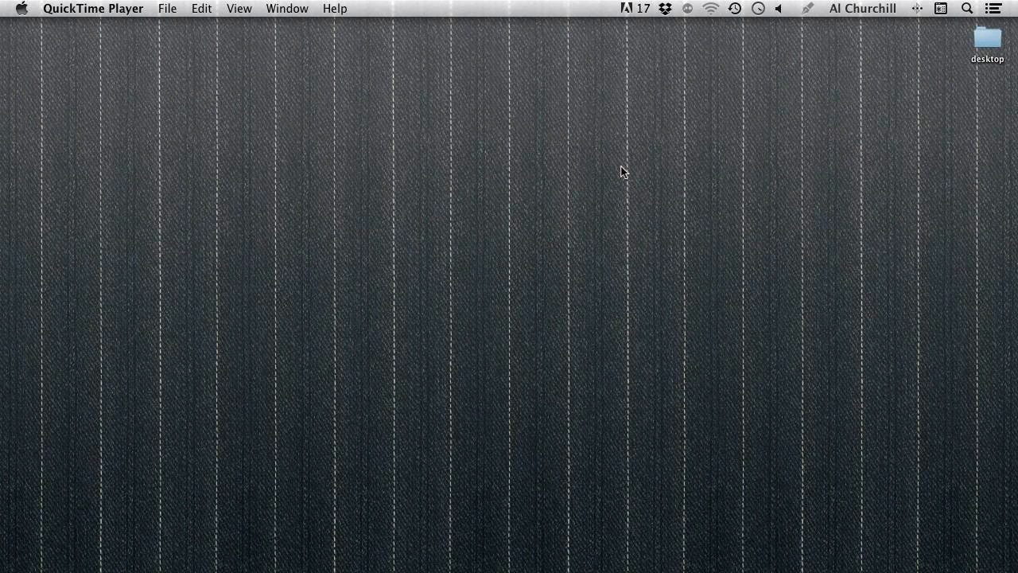
pyautogui.moveTo(686, 134)
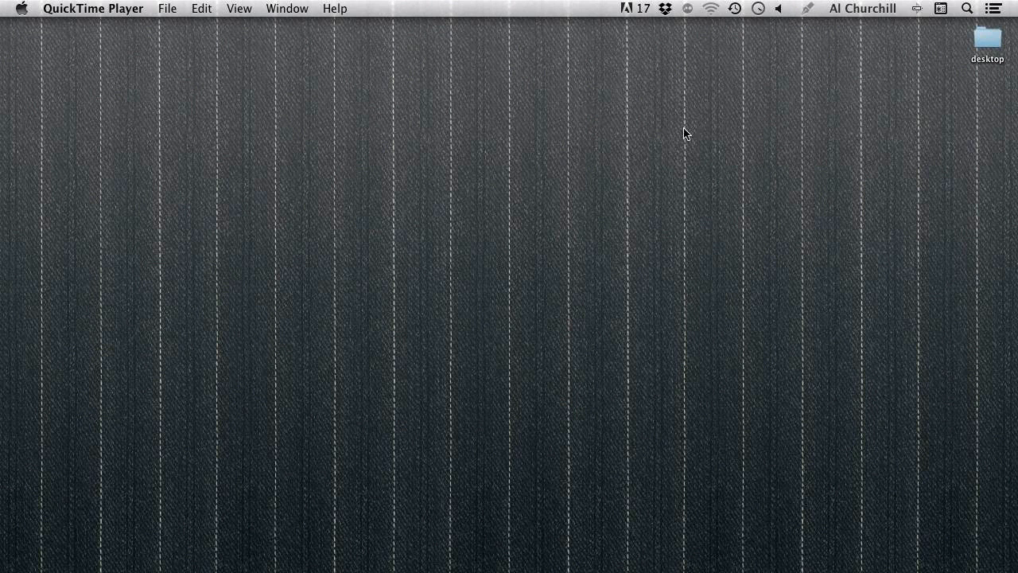
# Step: Open the menu-bar Wi-Fi menu showing the two nearby secured networks
pyautogui.click(709, 8)
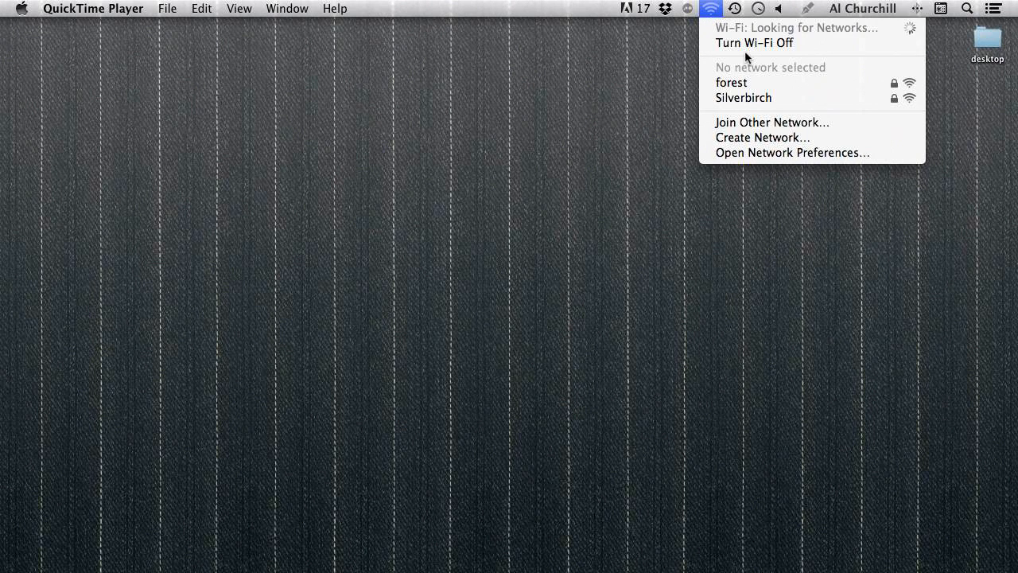
pyautogui.moveTo(740, 143)
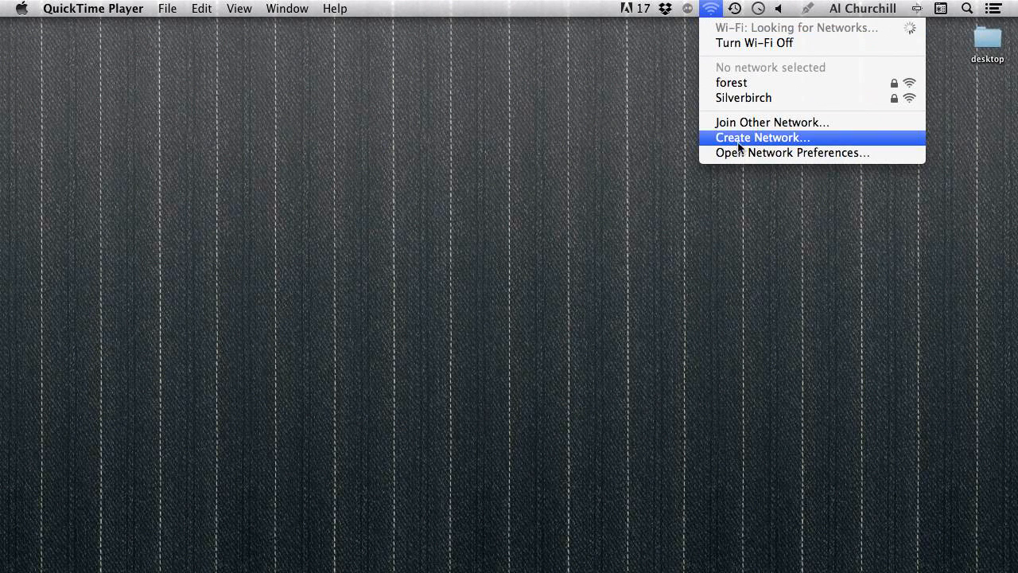
# Step: Create a computer-to-computer network named 'traktor network'
pyautogui.click(762, 137)
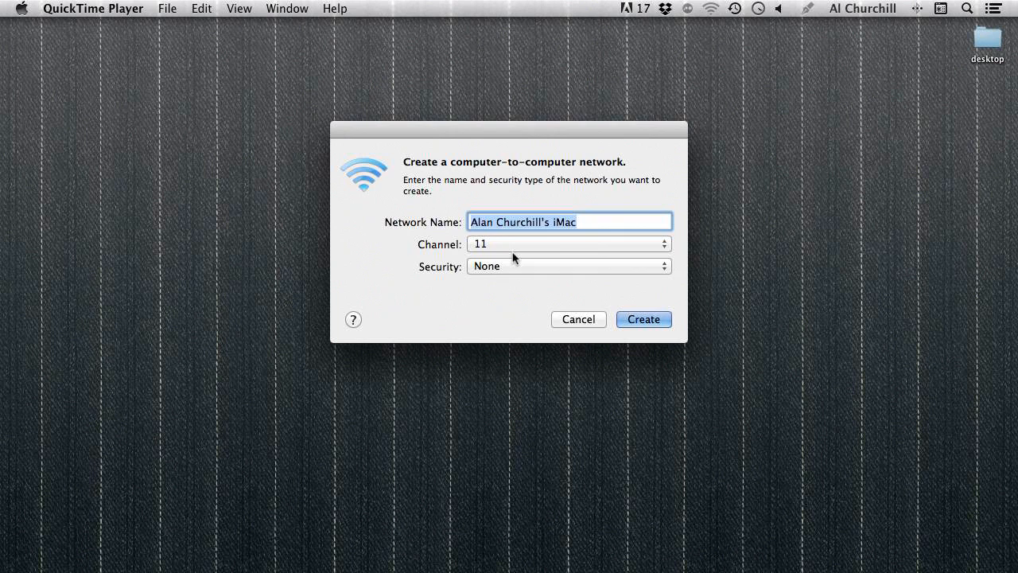
pyautogui.write('traktor ne')
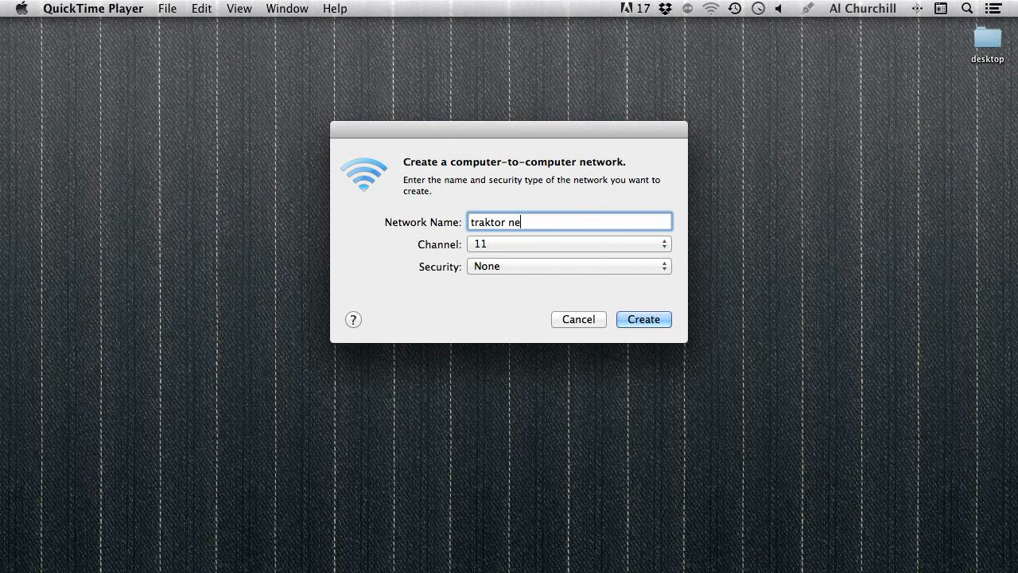
pyautogui.write('twork')
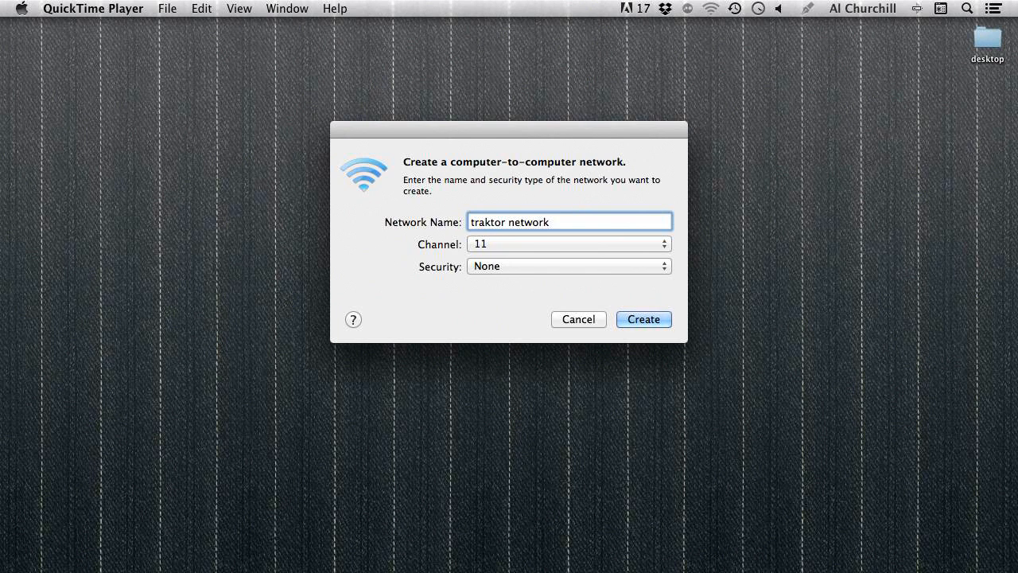
pyautogui.moveTo(520, 248)
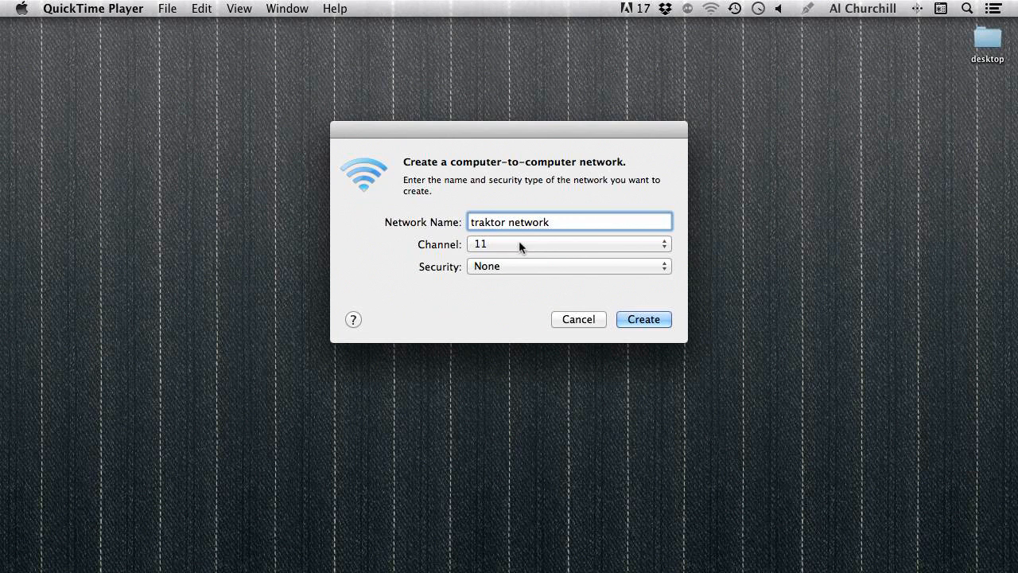
# Step: Set the network's security type to 40-bit WEP
pyautogui.click(568, 265)
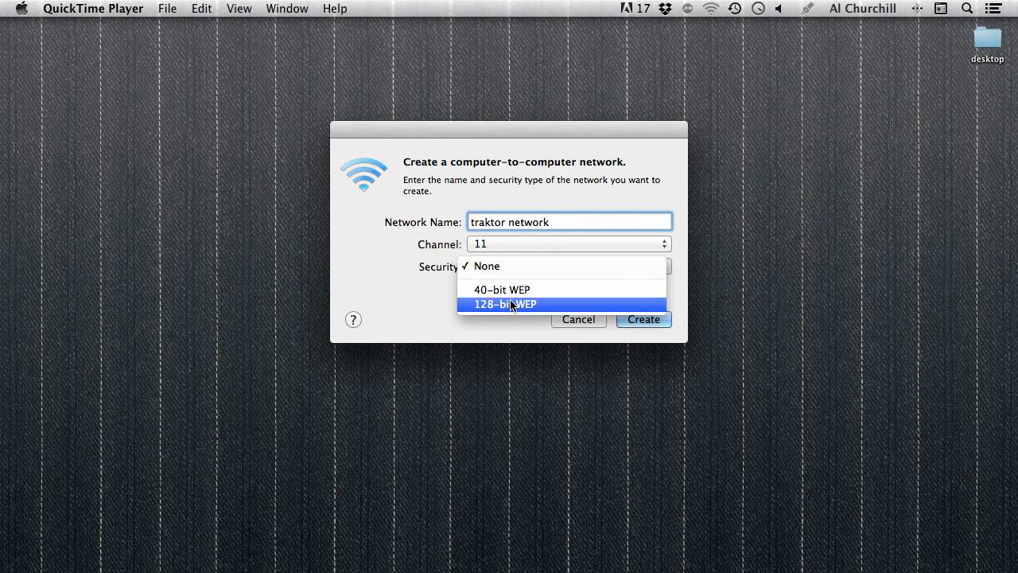
pyautogui.click(502, 289)
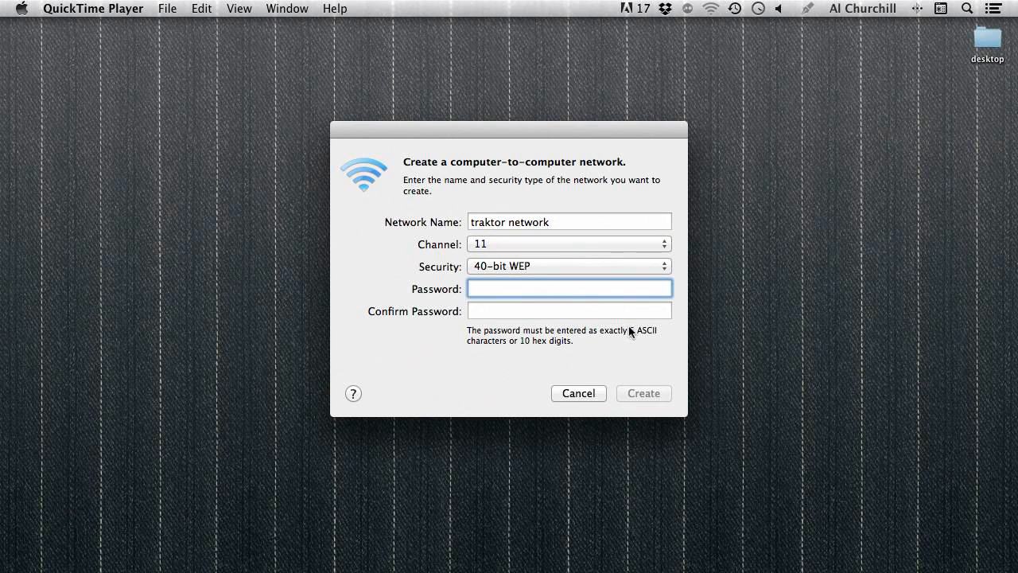
pyautogui.click(568, 266)
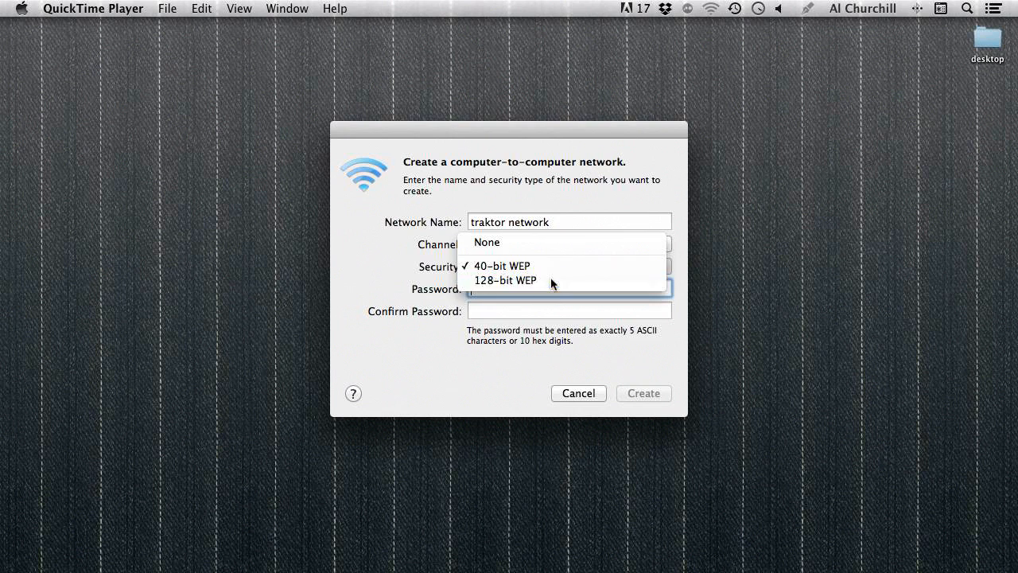
pyautogui.click(505, 280)
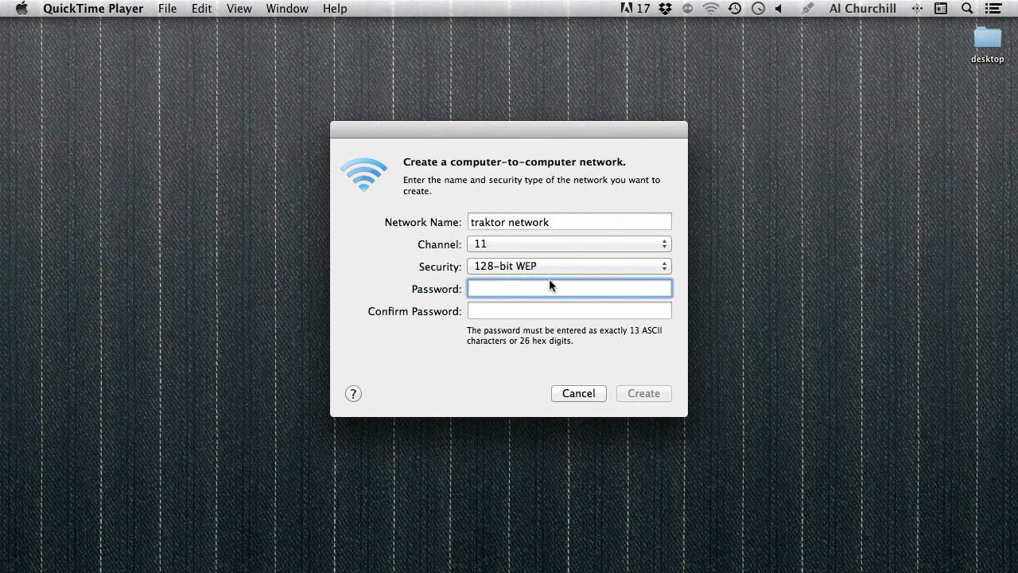
pyautogui.click(568, 266)
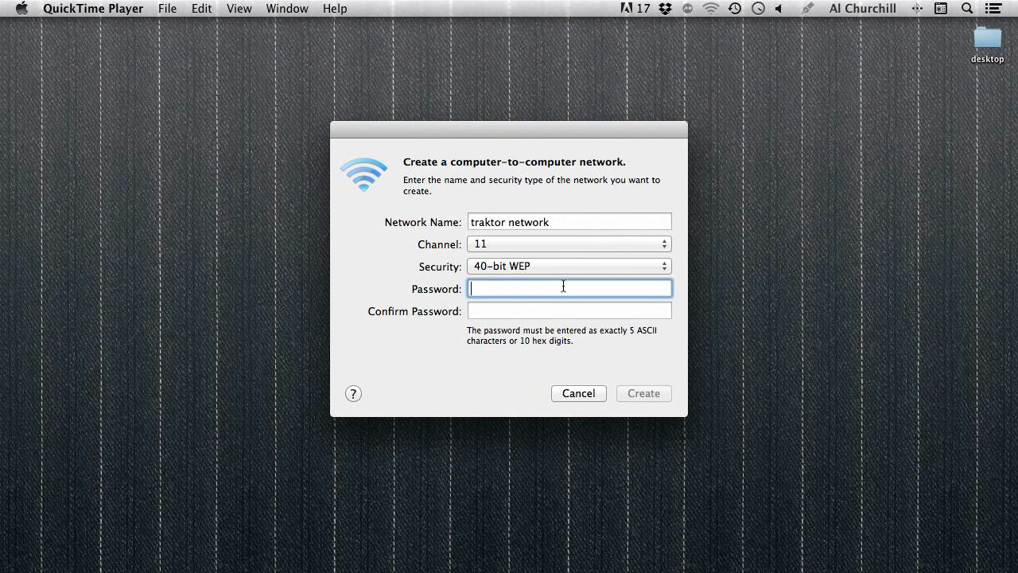
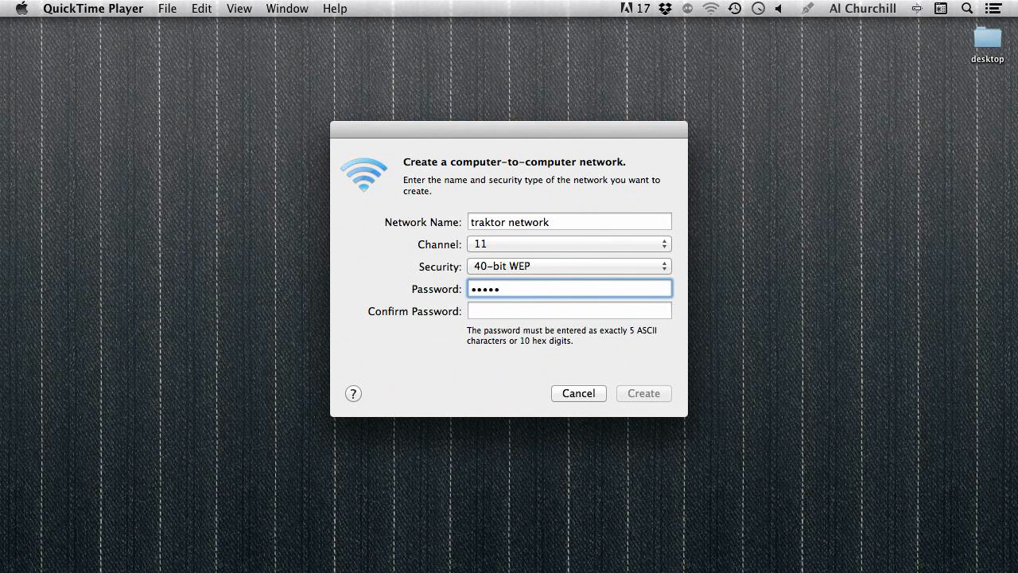
pyautogui.click(569, 310)
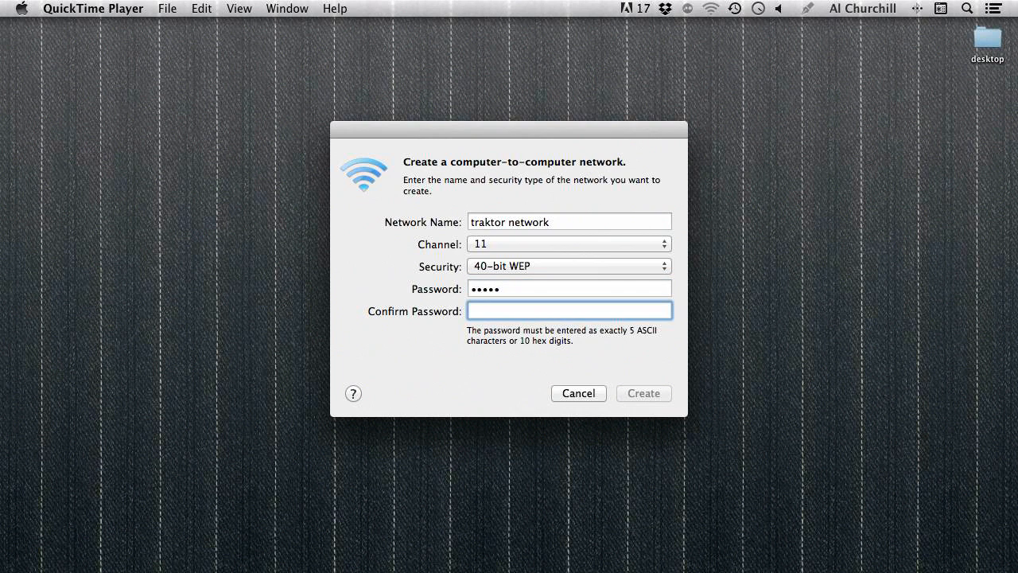
pyautogui.write('•••••')
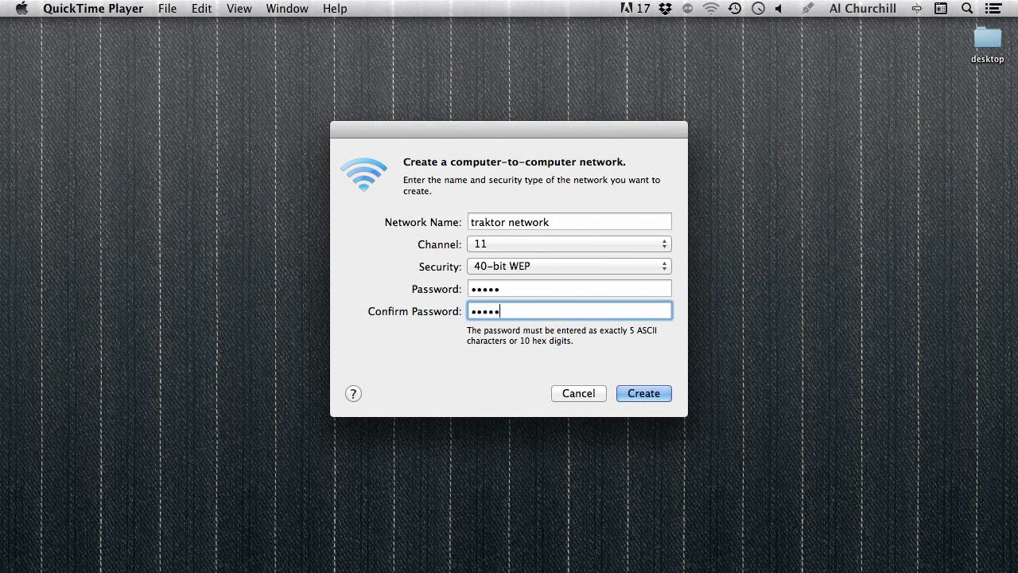
pyautogui.click(643, 393)
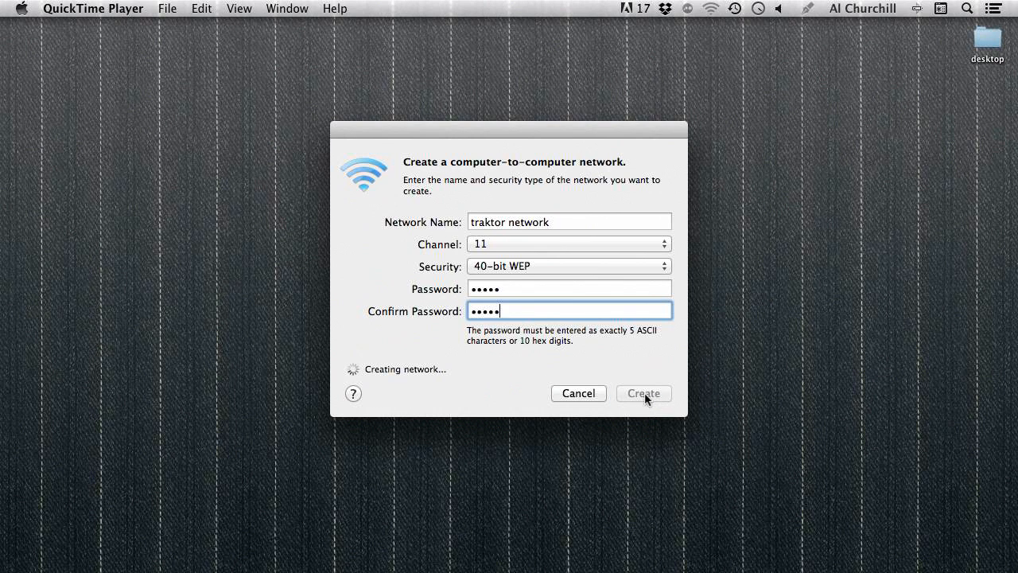
# Step: Confirm 'traktor network' is ticked under Devices in the Wi-Fi menu, then close the menu
pyautogui.click(644, 393)
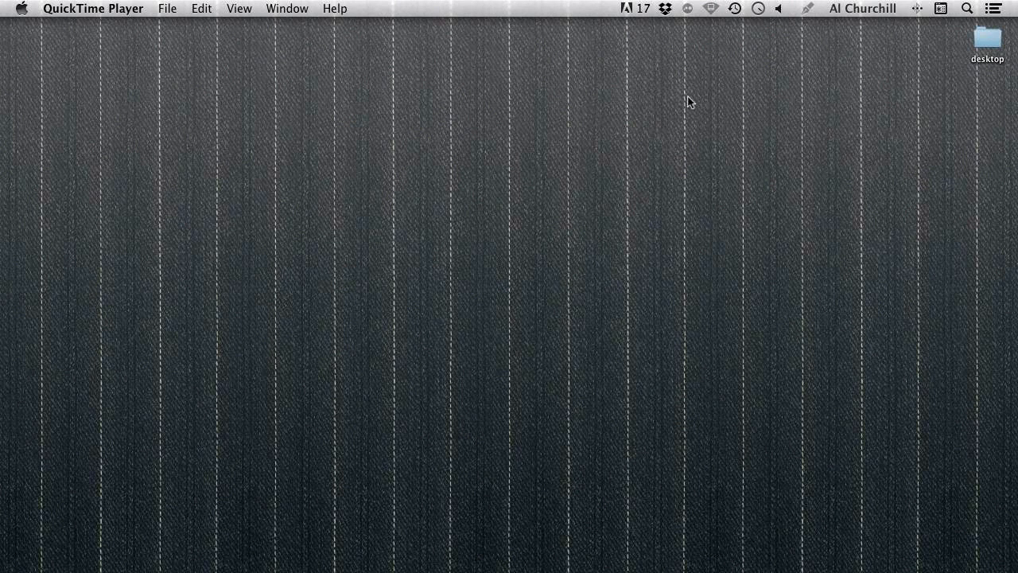
pyautogui.moveTo(720, 6)
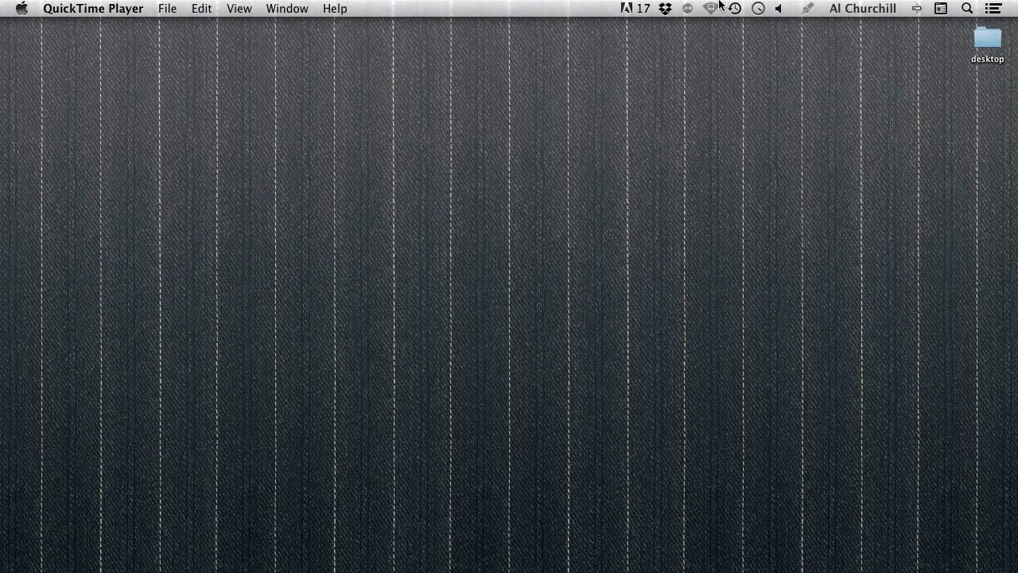
pyautogui.click(710, 8)
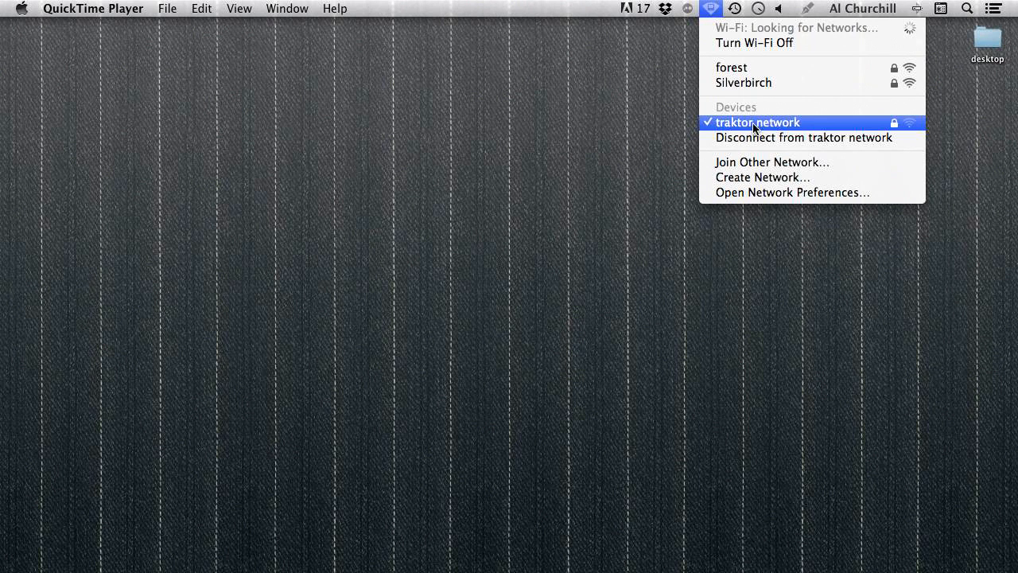
pyautogui.click(757, 122)
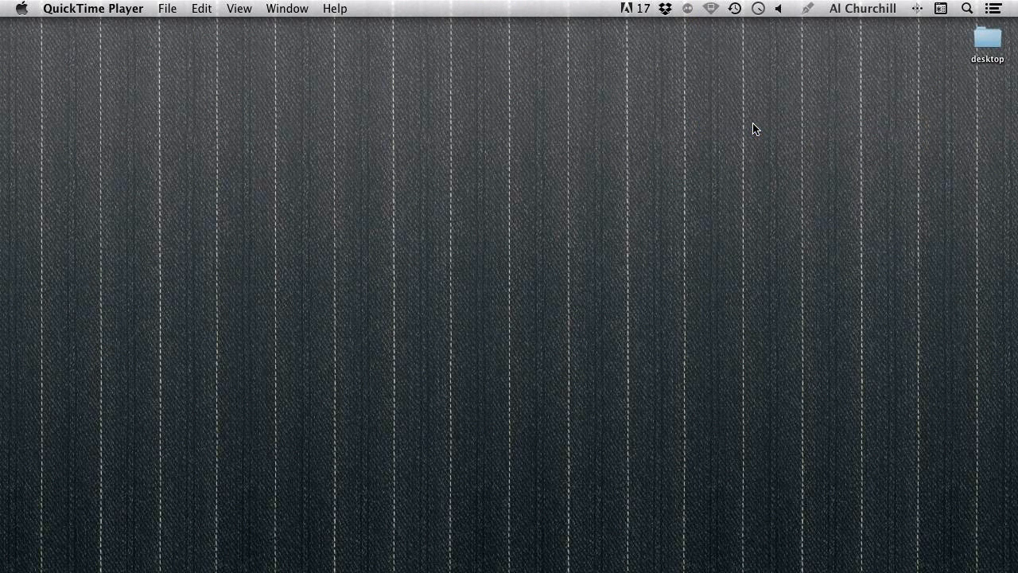
pyautogui.moveTo(680, 120)
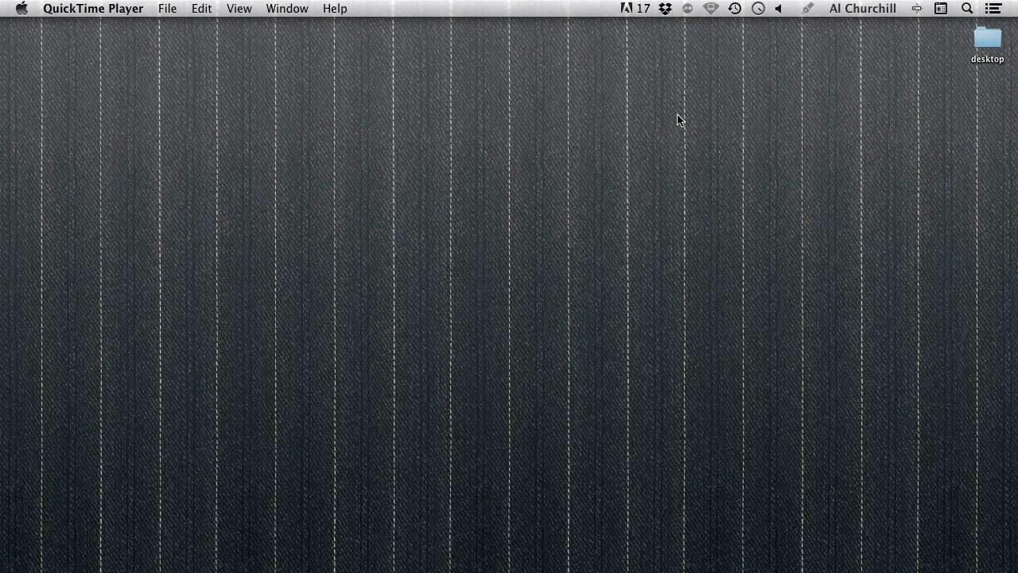